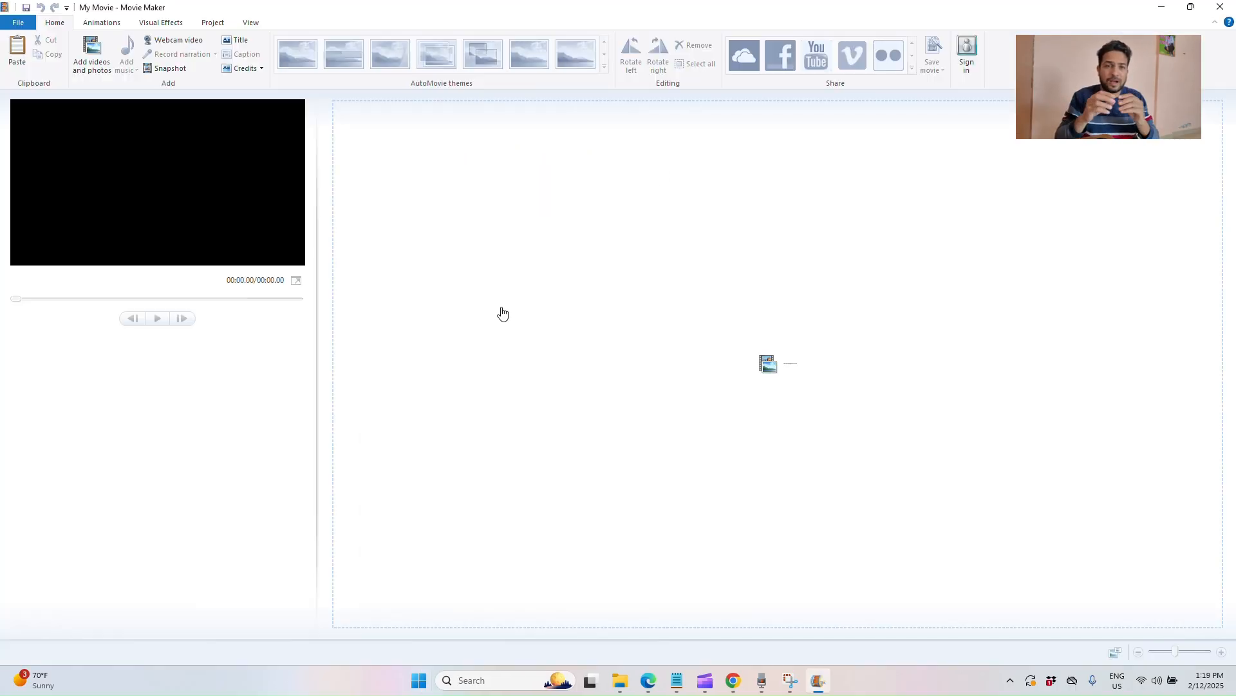
- Import the car-cover clips onto the storyboard and apply a transition between them
left_click(91, 54)
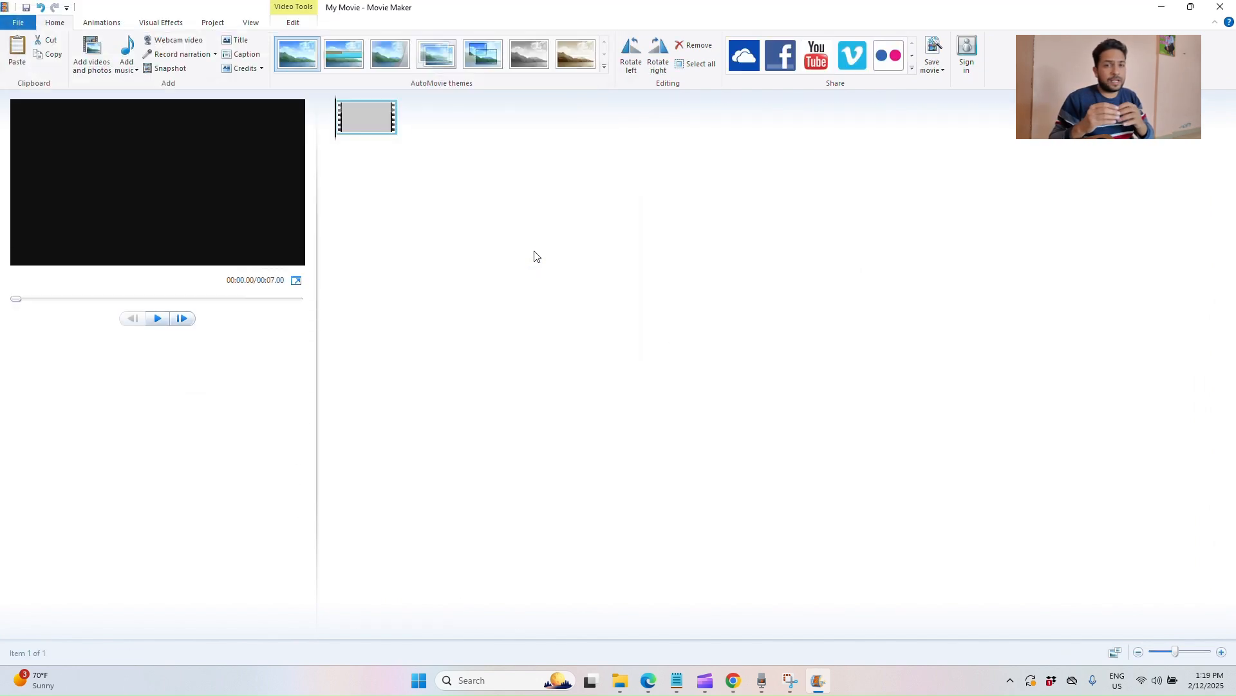
right_click(368, 117)
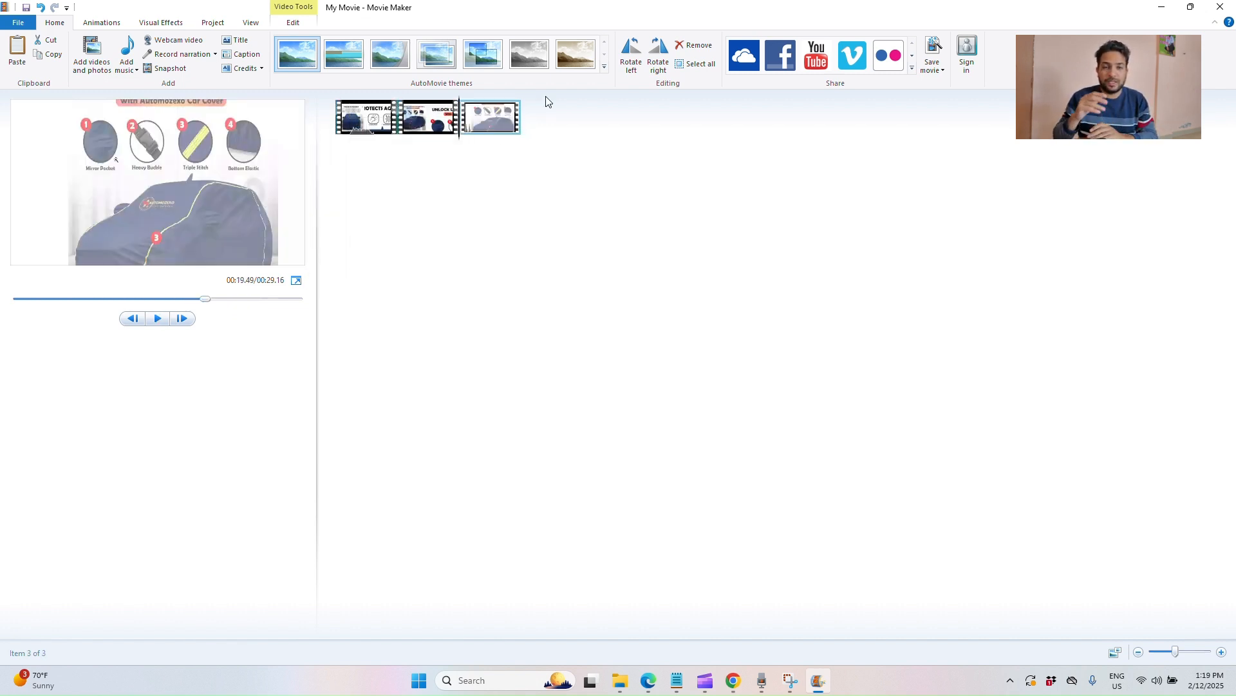
left_click(101, 22)
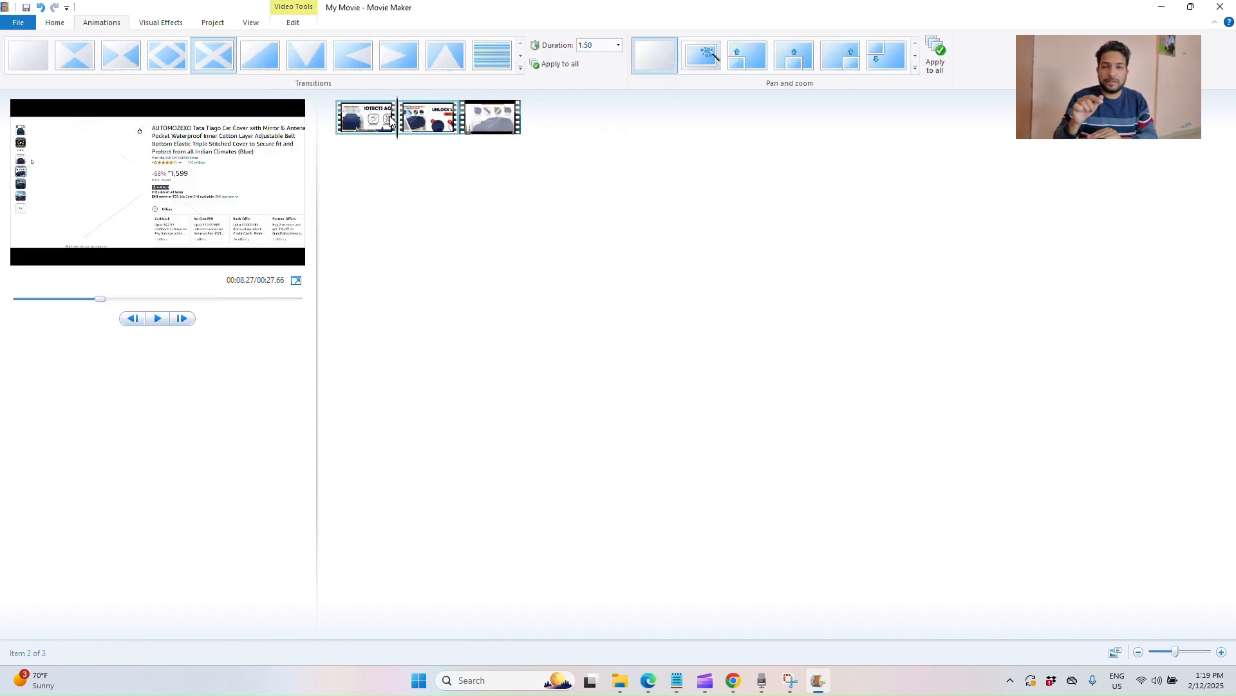
left_click(490, 117)
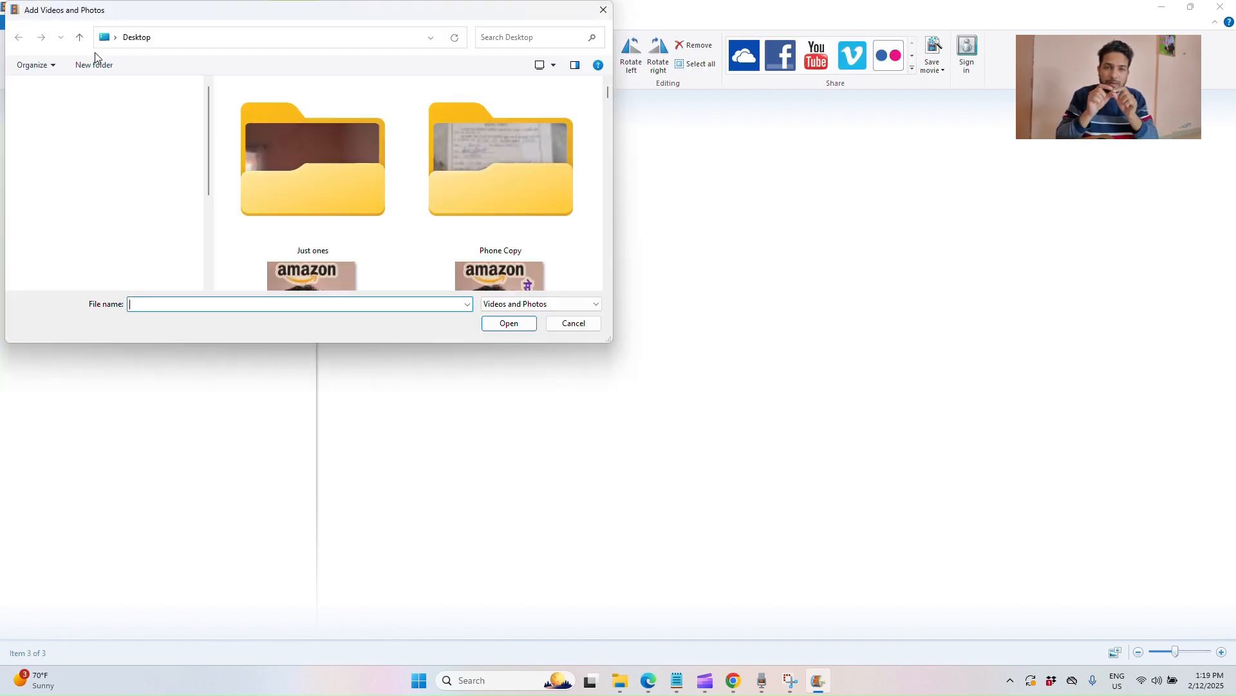
- Add a fourth clip via Add Videos and Photos and start saving the project
left_click(507, 322)
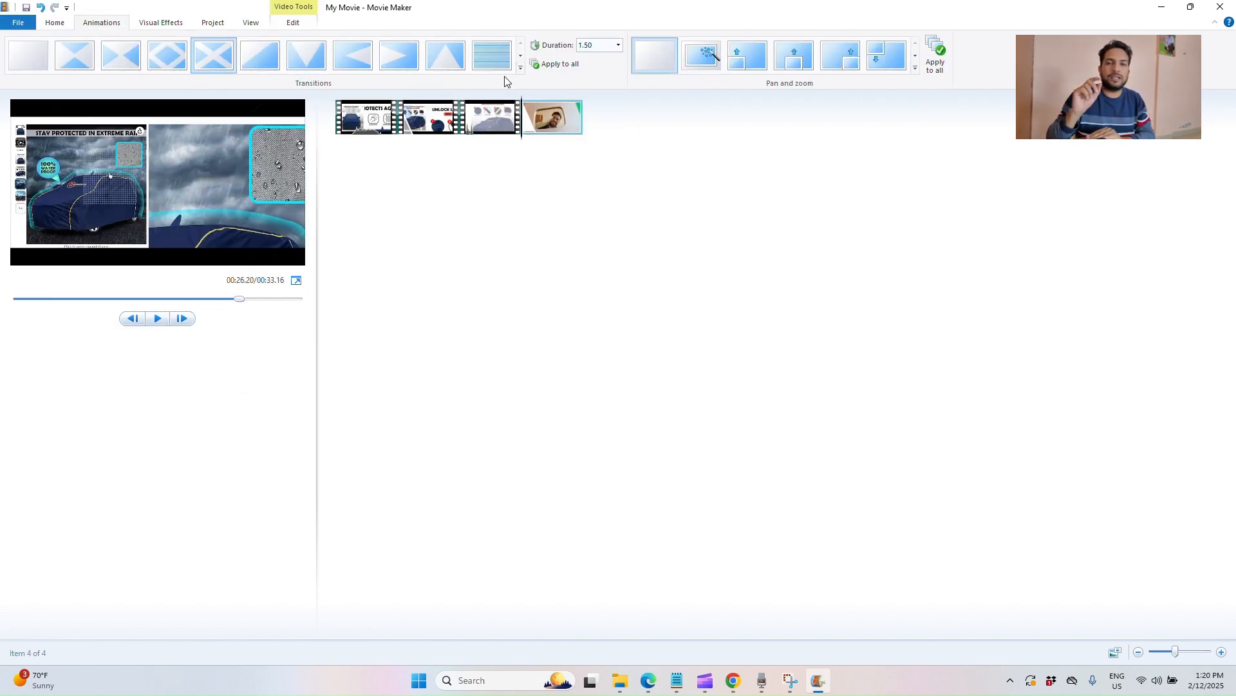
left_click(156, 319)
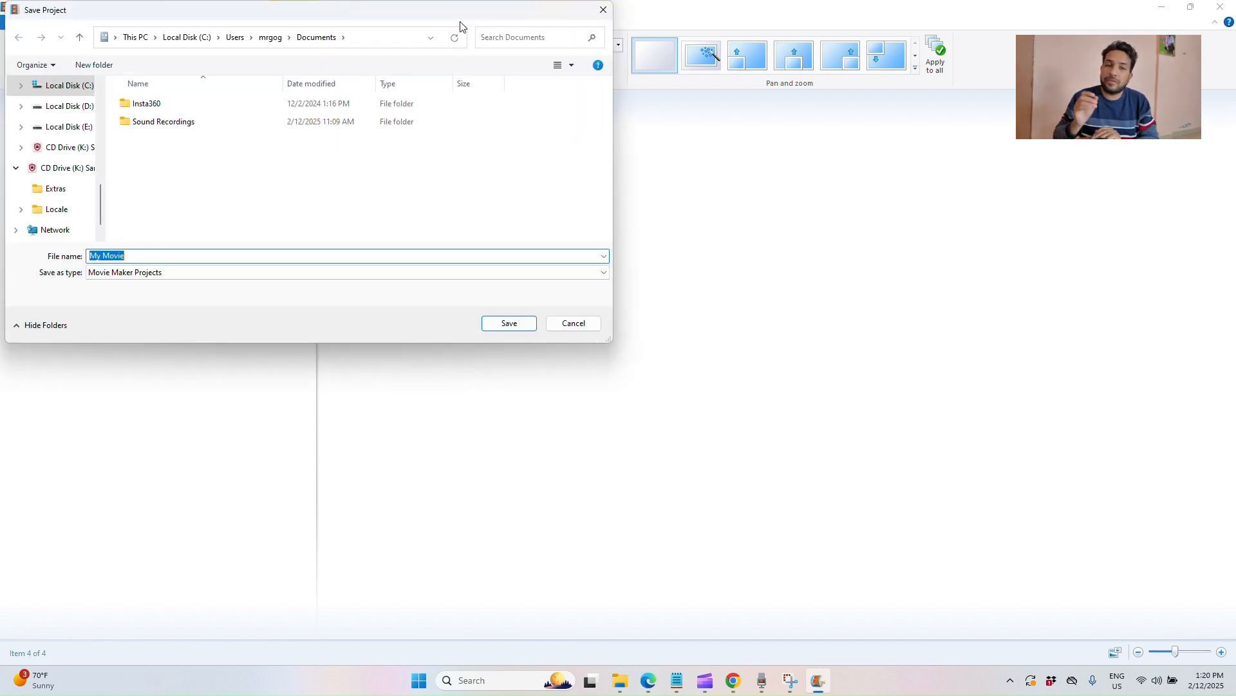
- Save the project and add a background music track from D:\Vlogs\Music
left_click(508, 322)
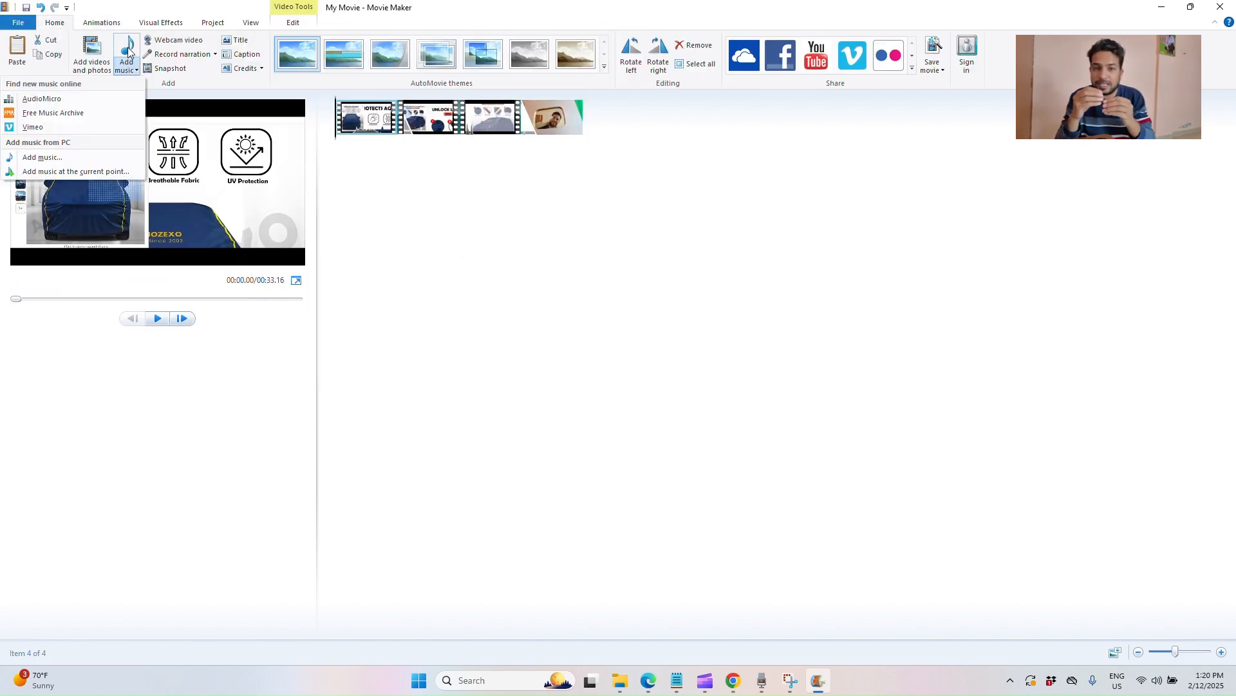
left_click(41, 157)
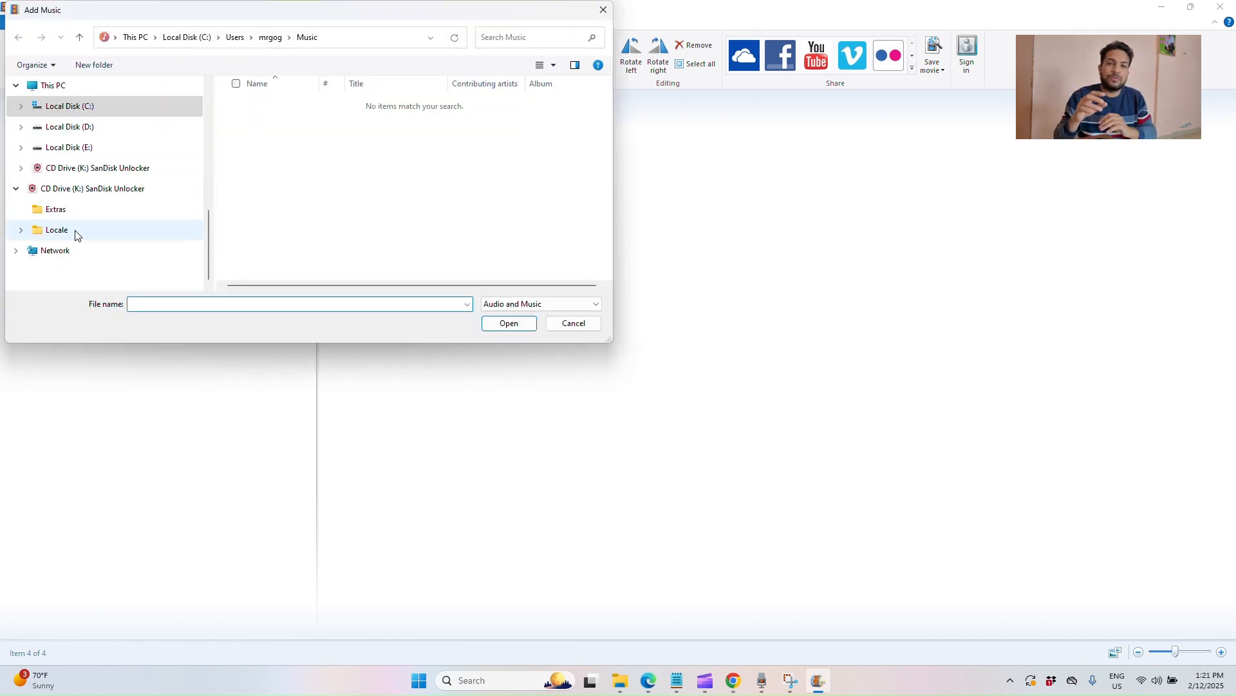
left_click(51, 188)
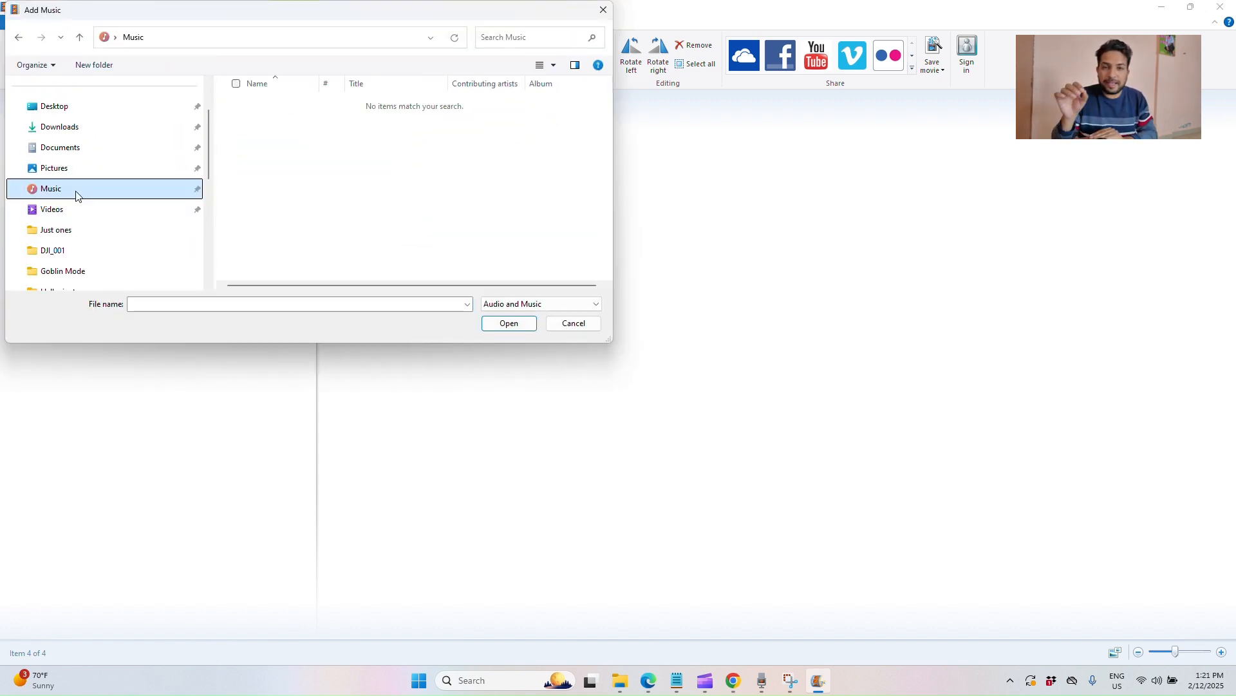
left_click(68, 147)
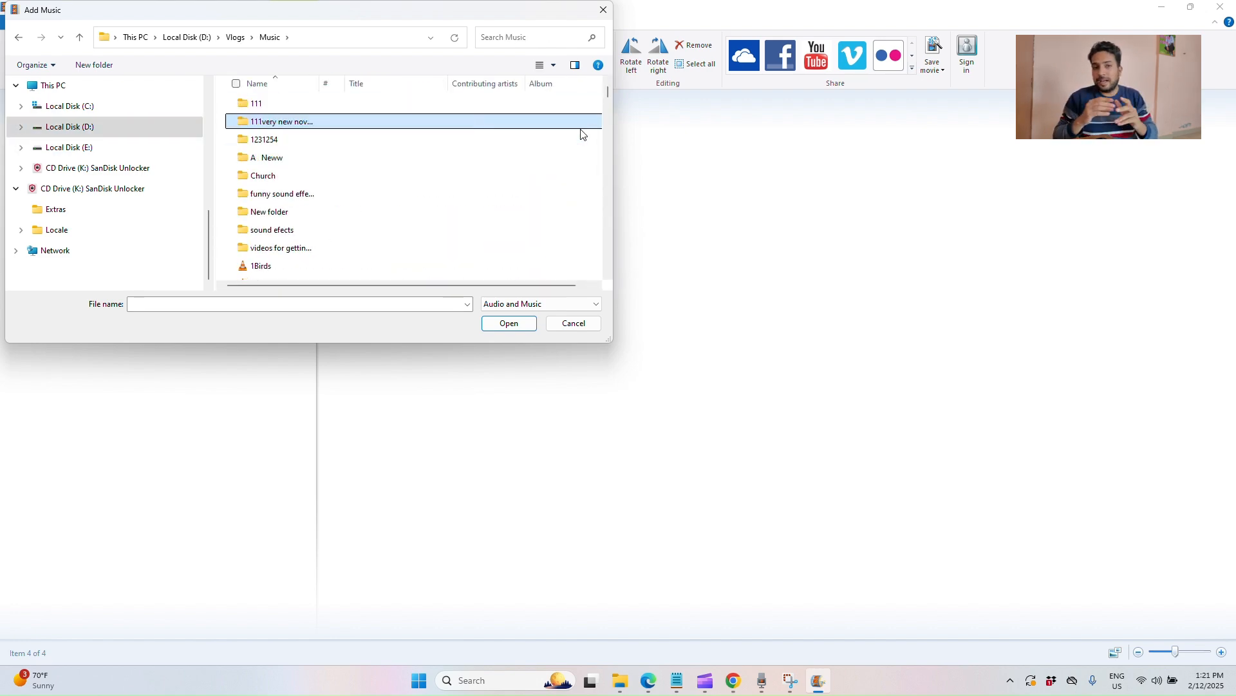
left_click(508, 323)
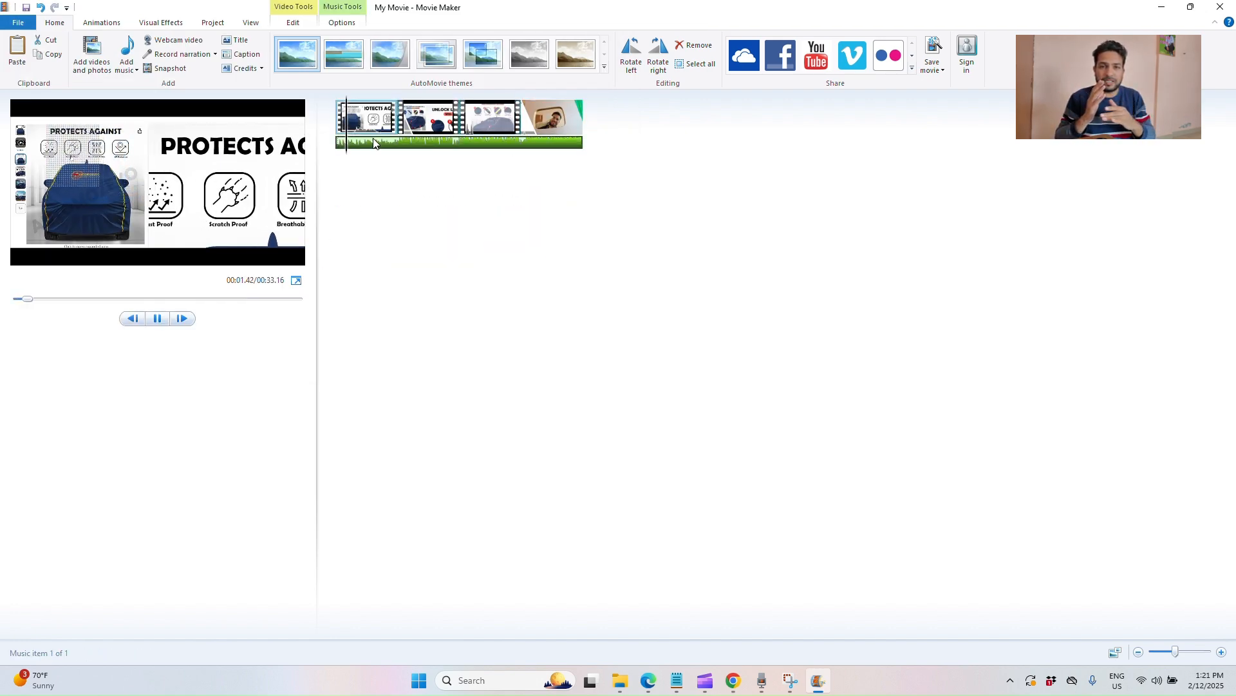
- Add a zoom-in text caption over the opening clip, then switch to File Explorer
left_click(241, 40)
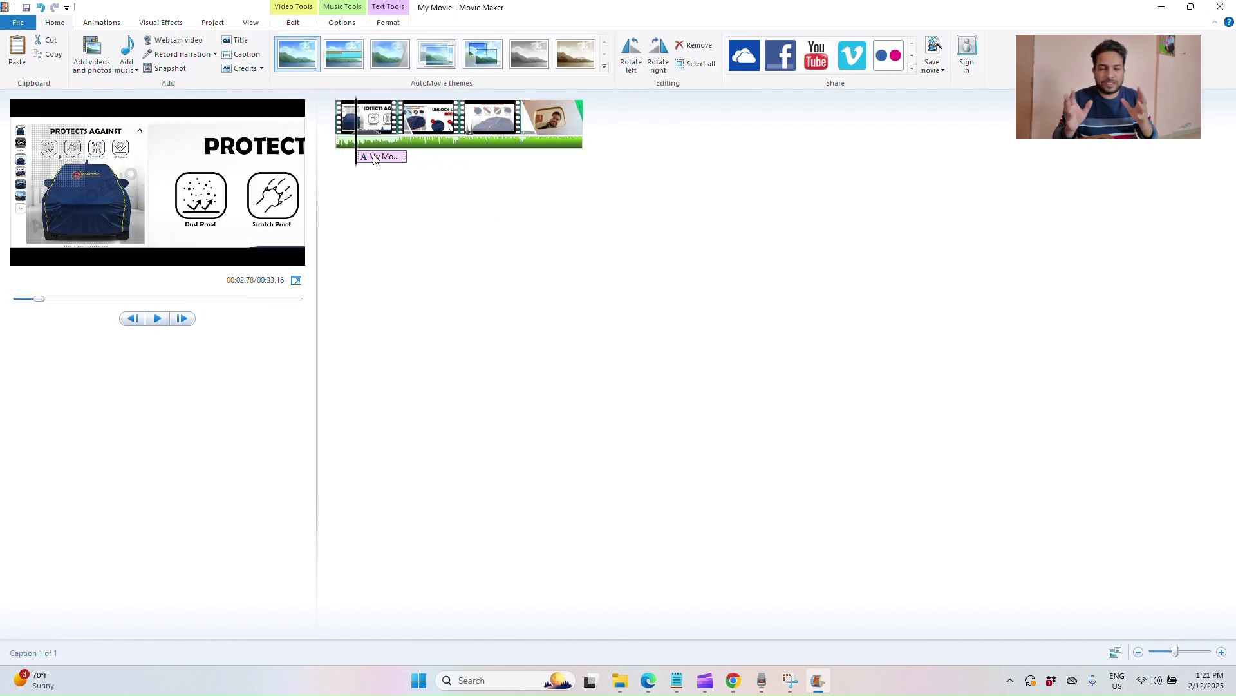
left_click(381, 156)
type("HelperGogi")
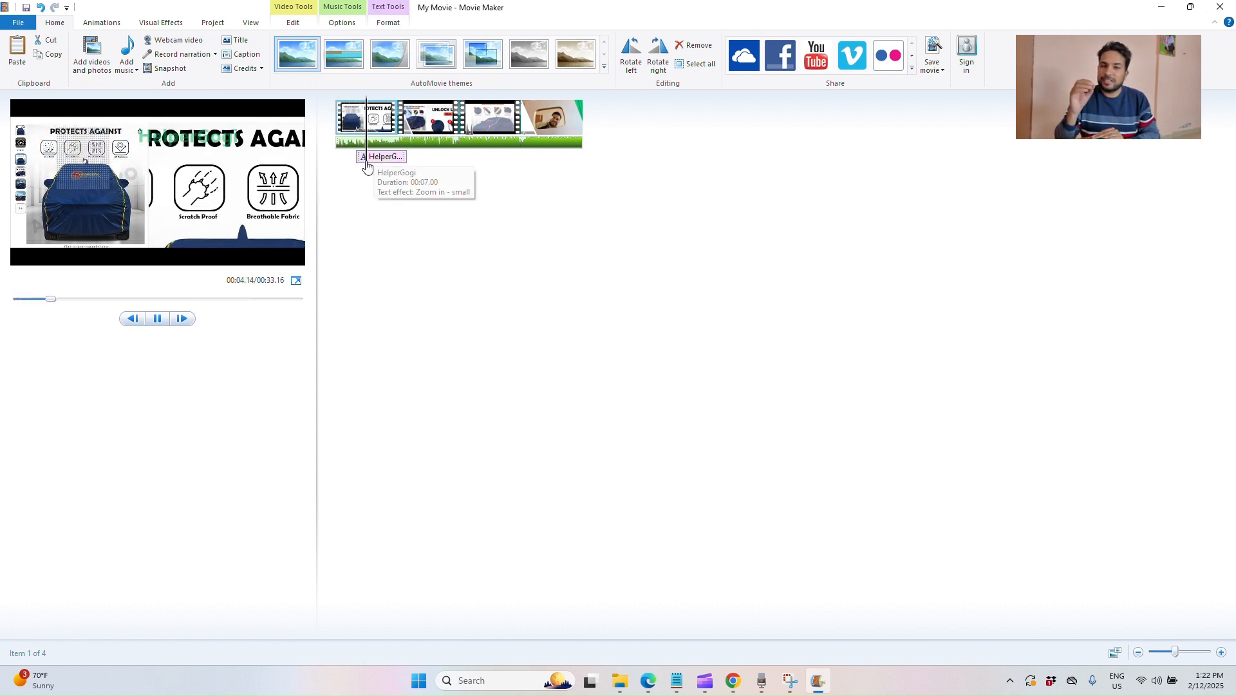
left_click(161, 22)
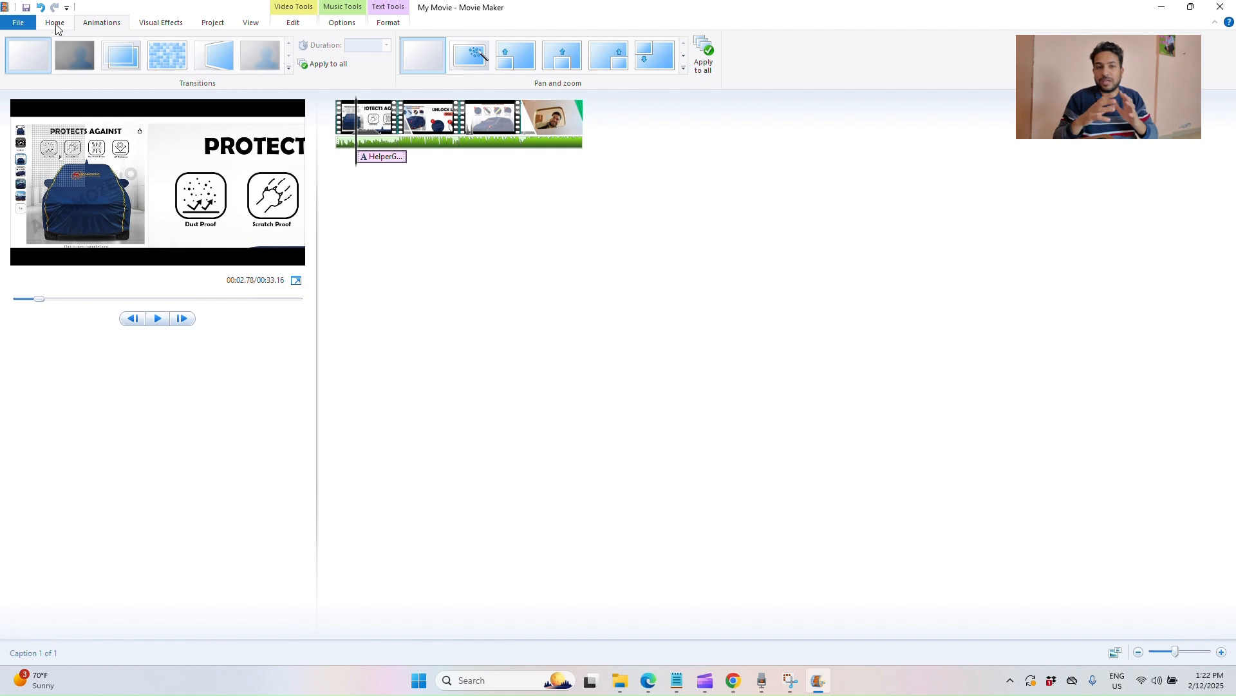
left_click(17, 22)
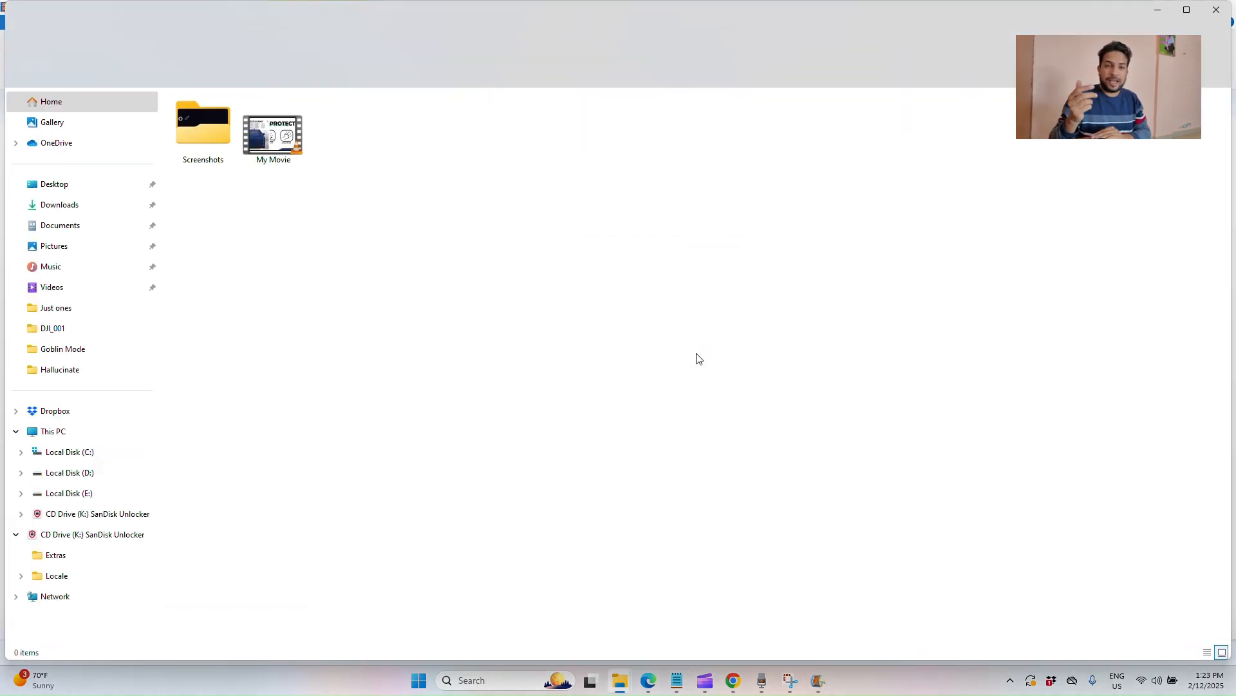
- Search Google in Chrome for "clipchamp download"
left_click(54, 184)
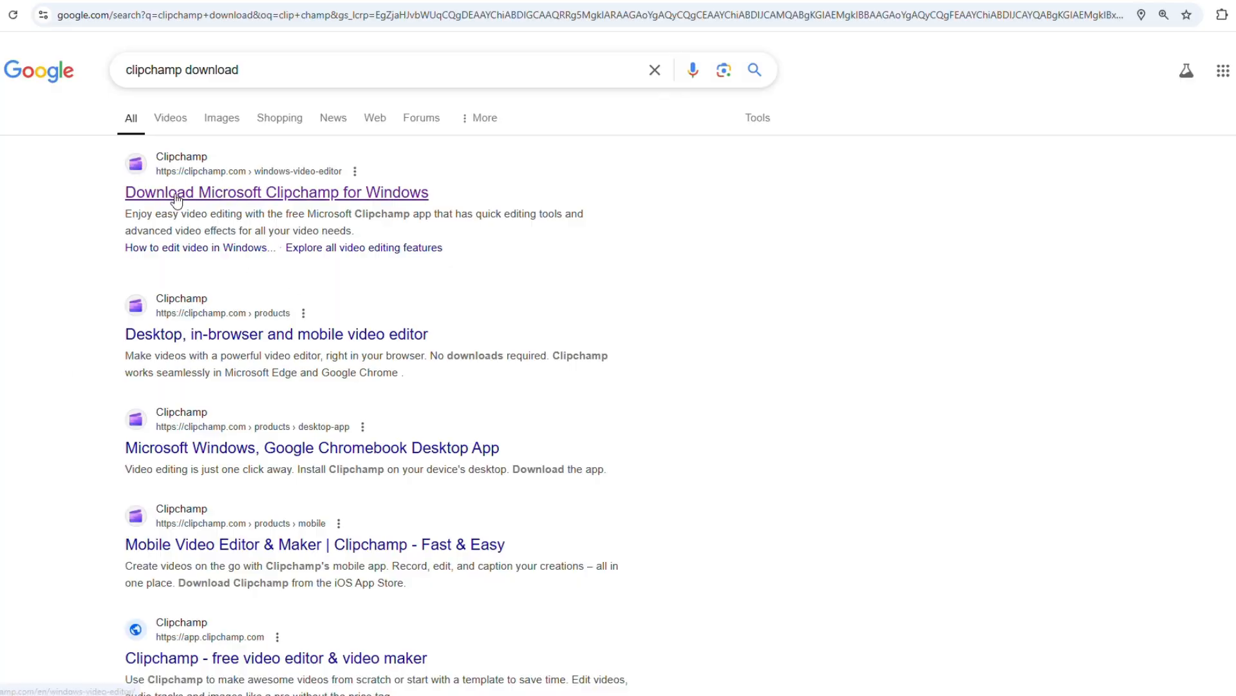
- Go to Clipchamp for Windows and sign in with Continue with Microsoft
left_click(275, 192)
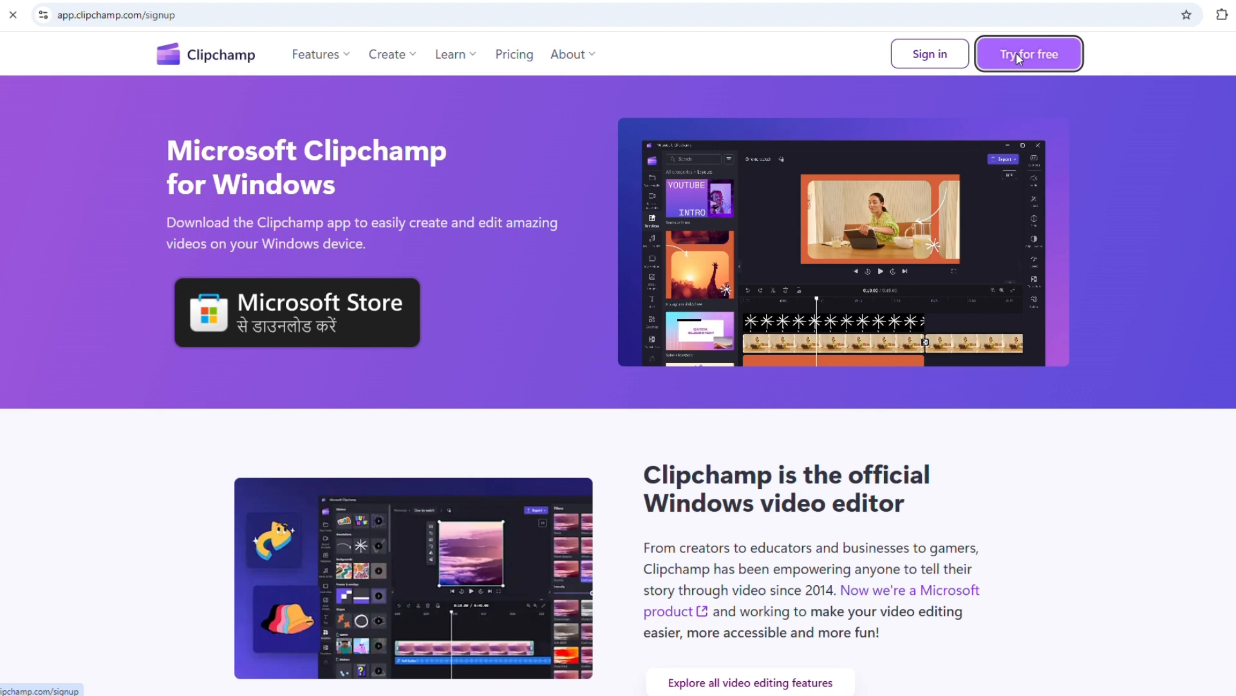
left_click(1027, 54)
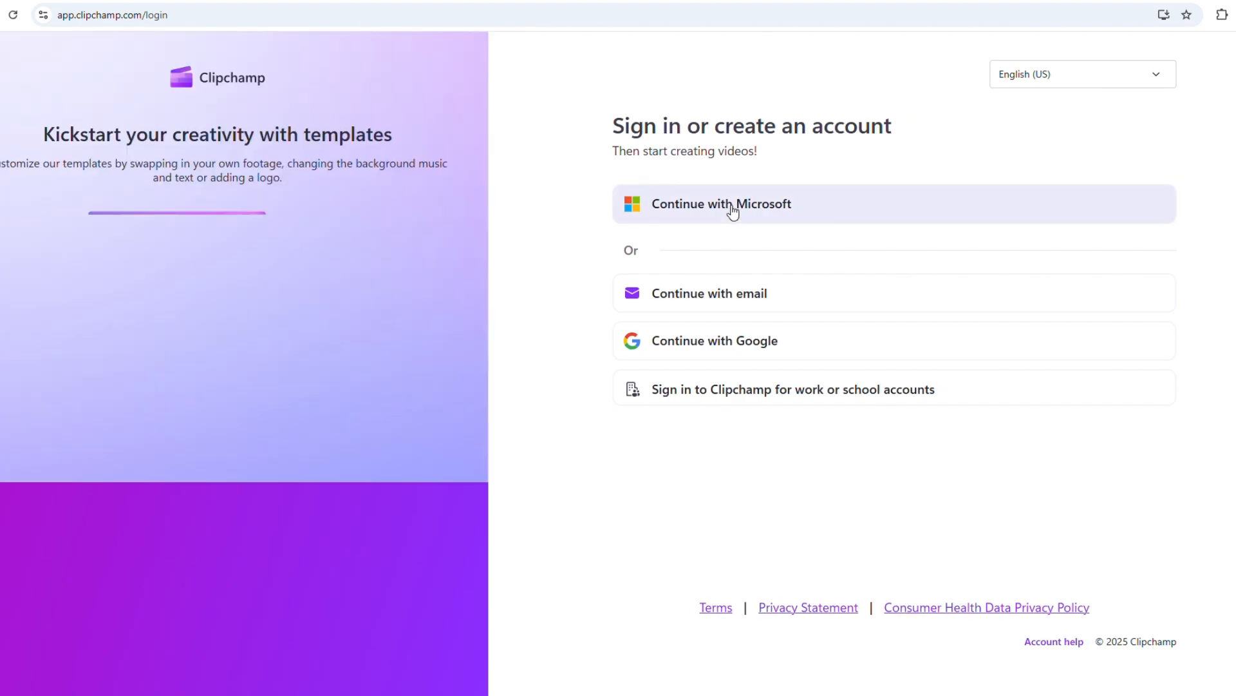
left_click(720, 203)
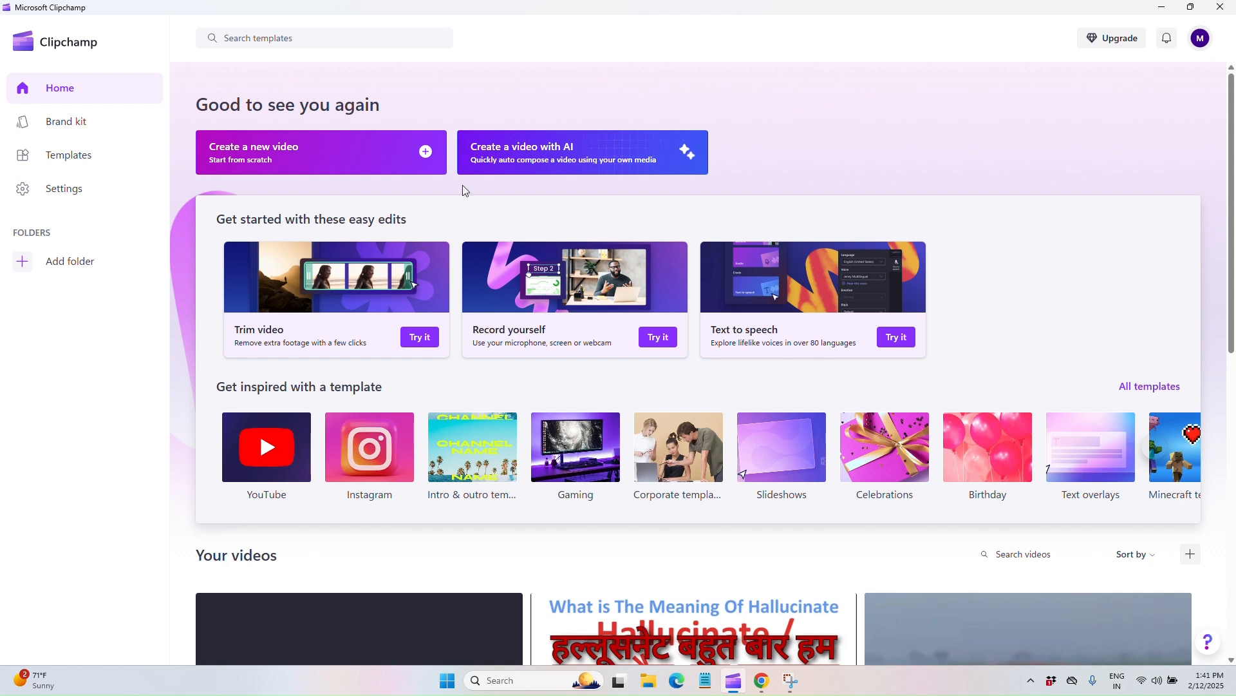
mouse_move(378, 149)
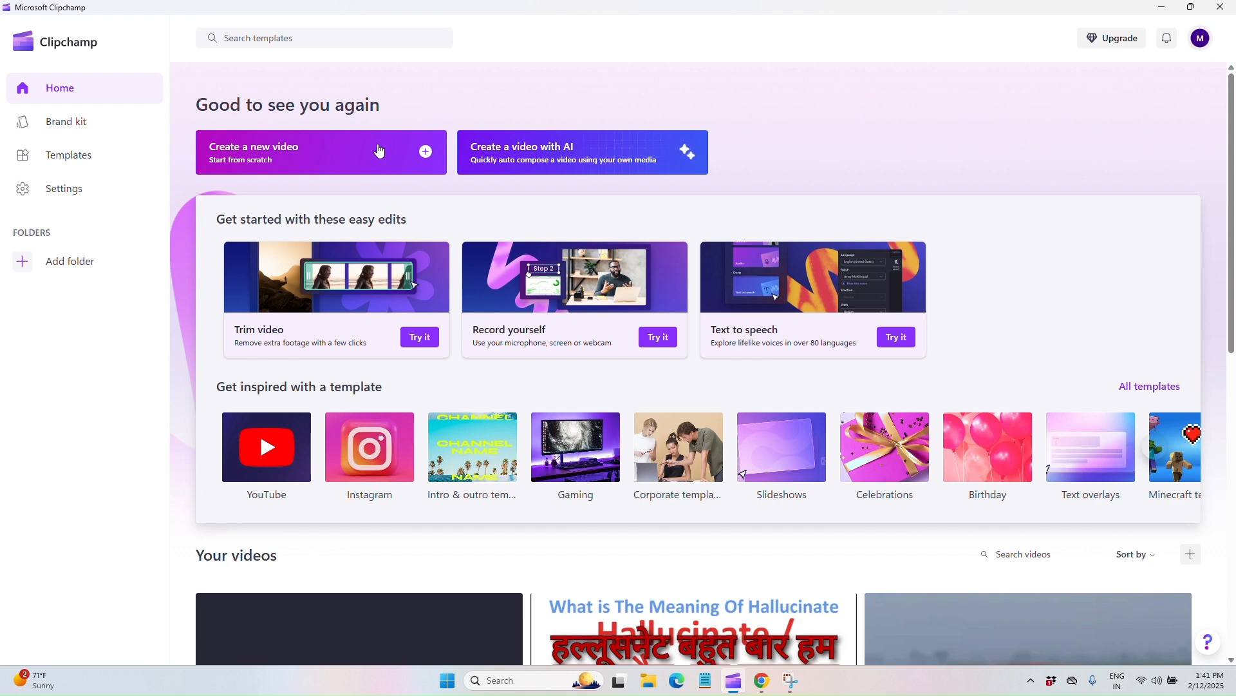
- Create a new blank video and import the DJI and cover amazon files into it
left_click(321, 152)
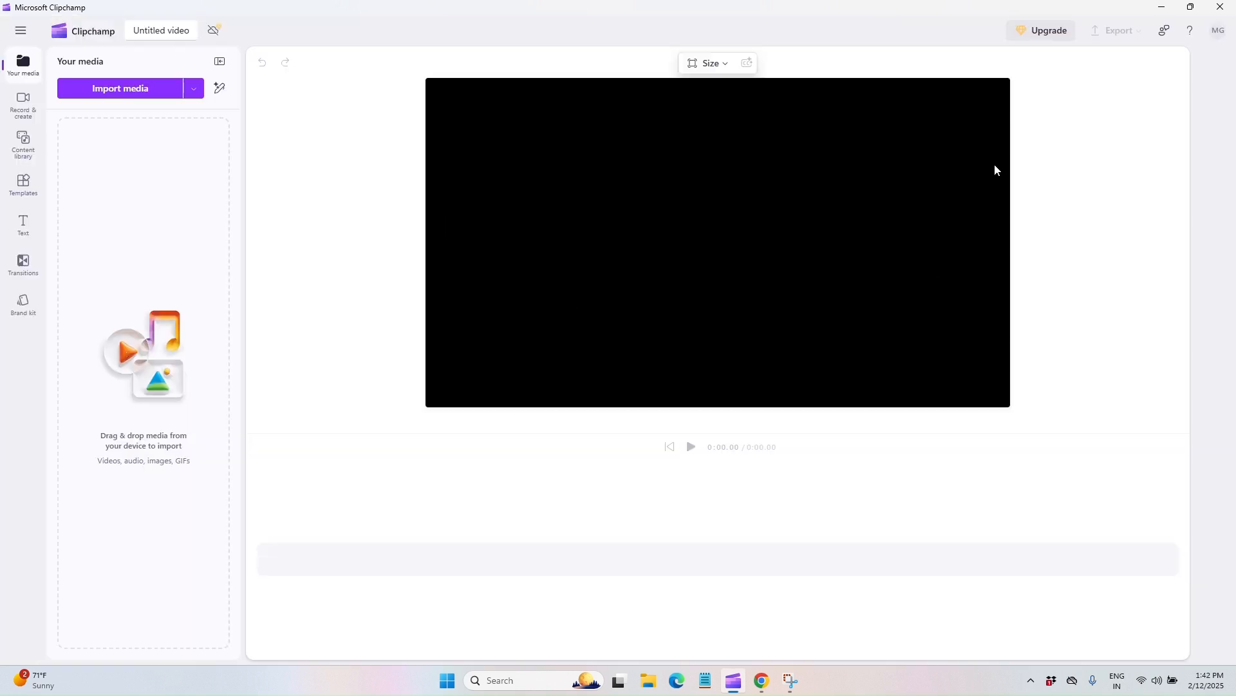
mouse_move(1062, 211)
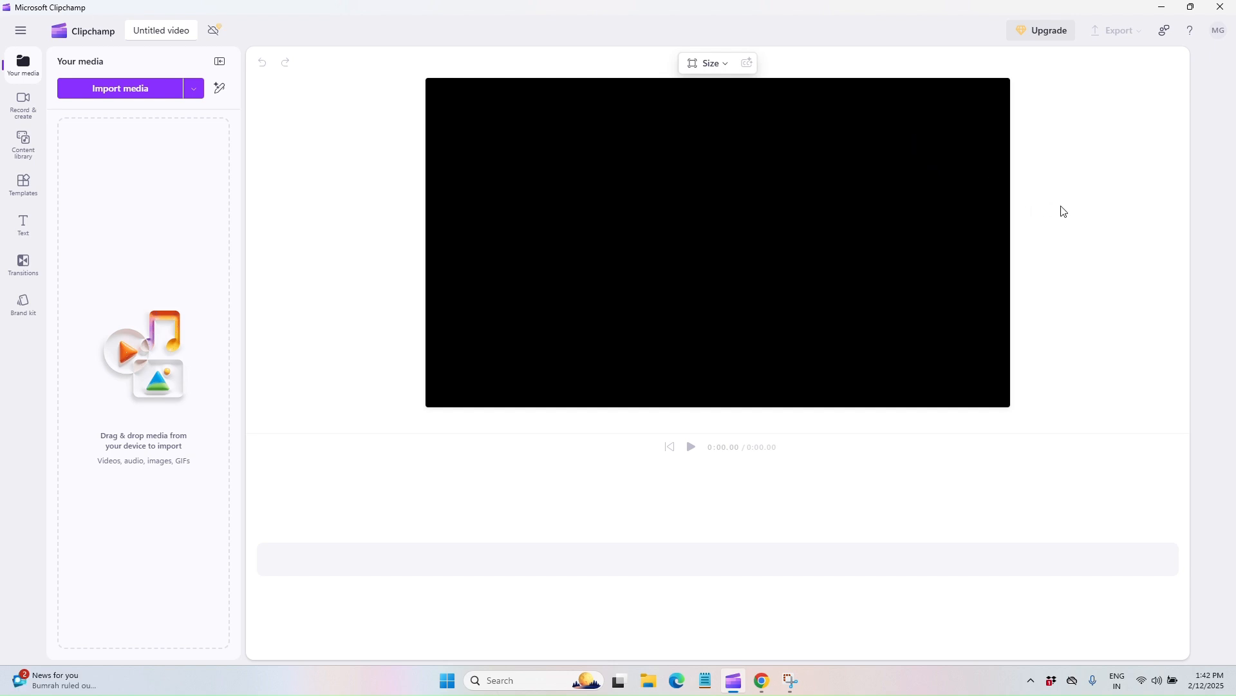
left_click(120, 87)
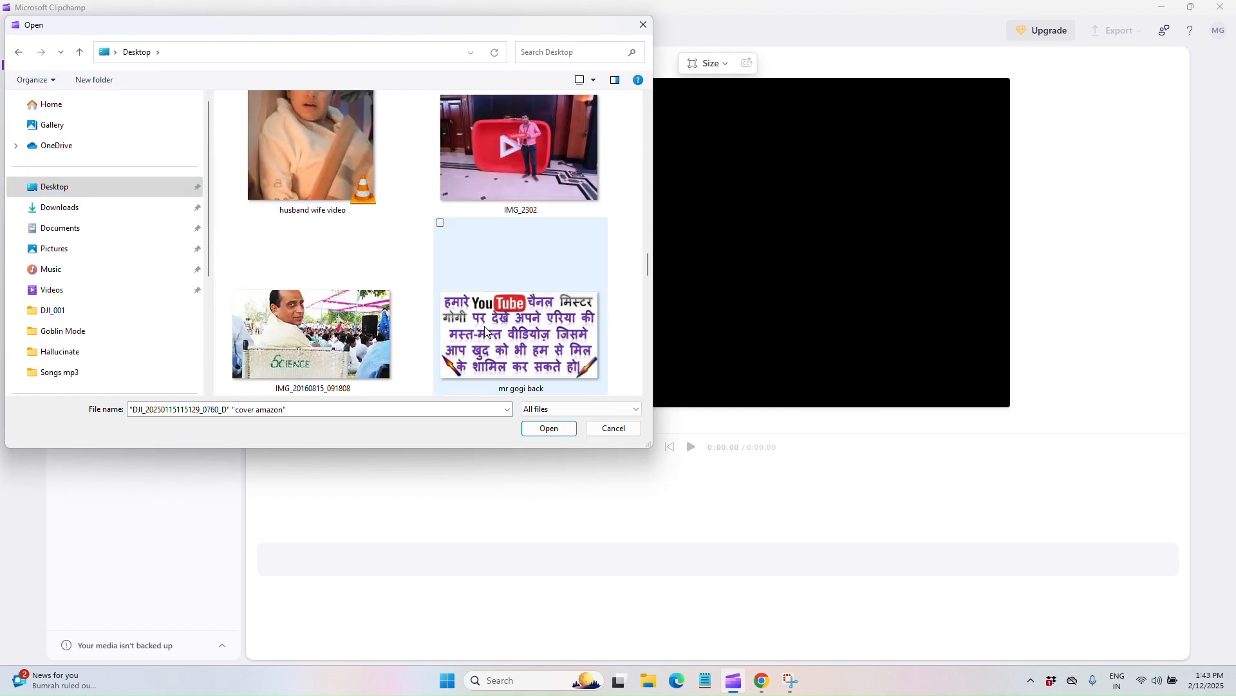
left_click(549, 427)
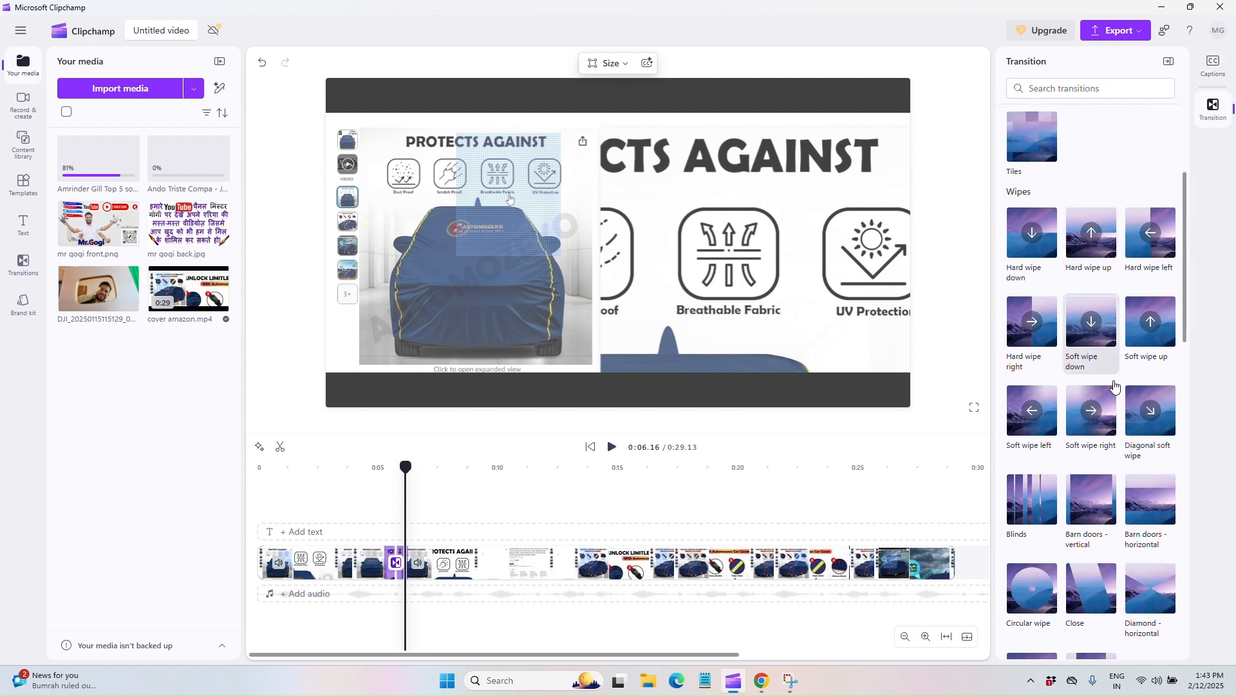
- Set the aspect ratio and apply the Push right transition between the car-cover clips
left_click(1214, 64)
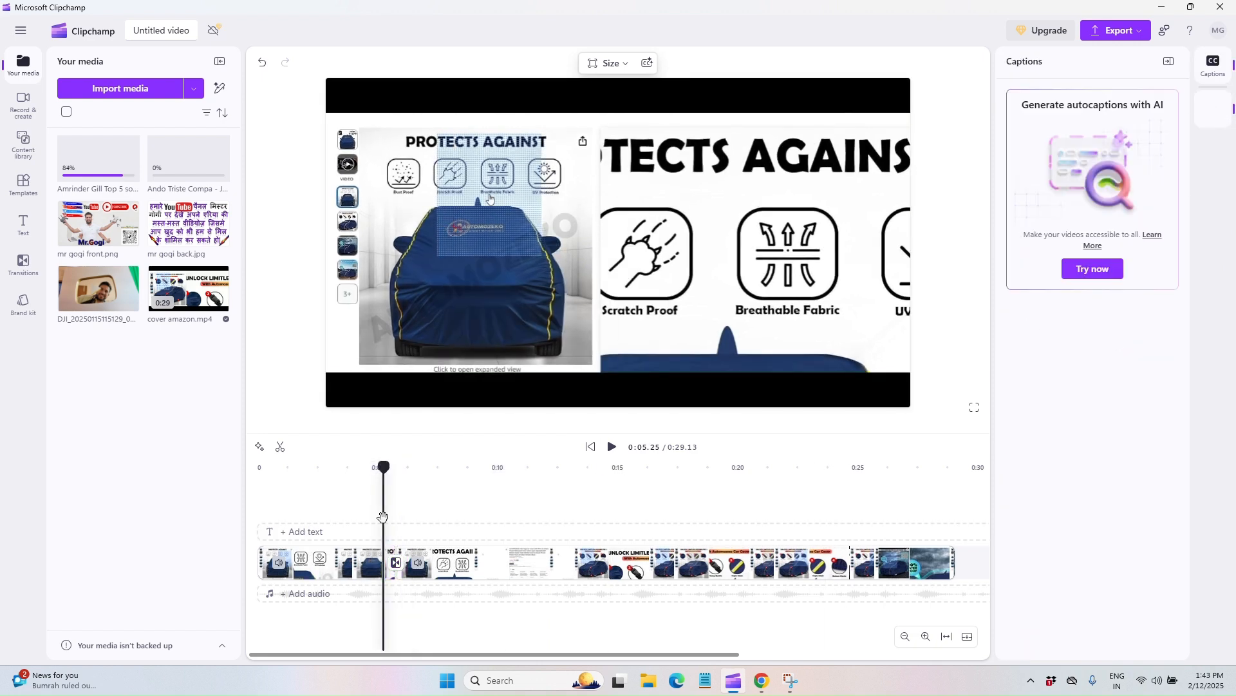
left_click(524, 562)
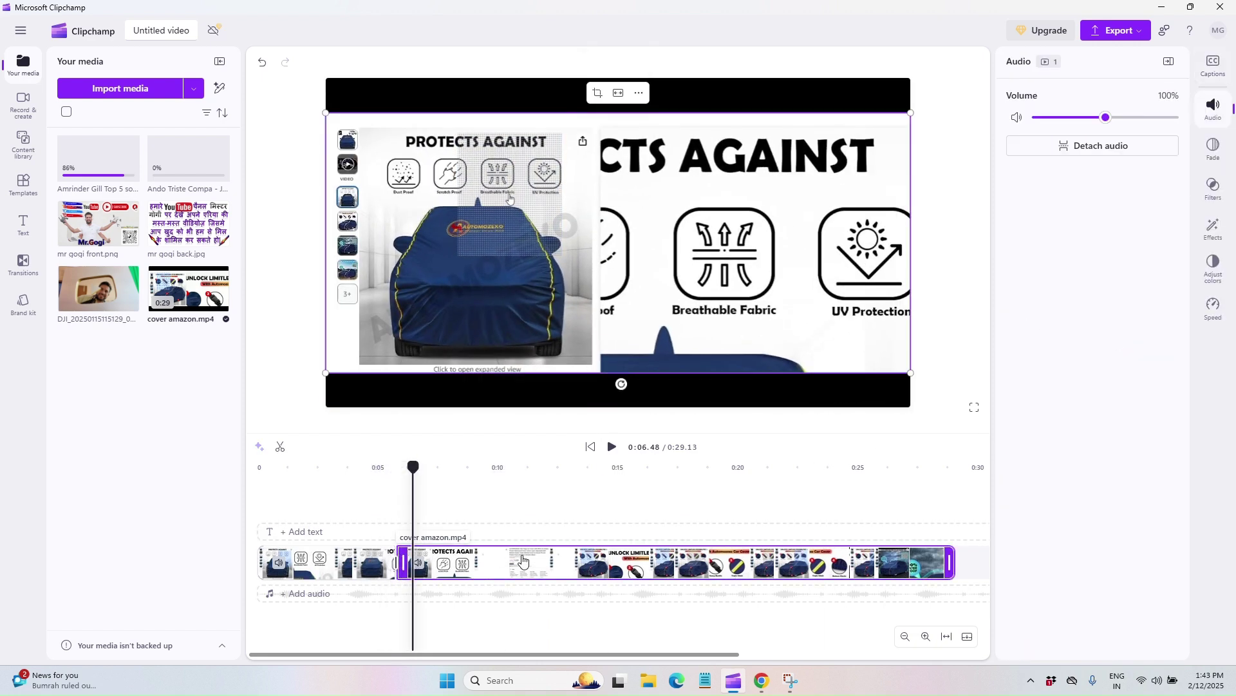
left_click(23, 181)
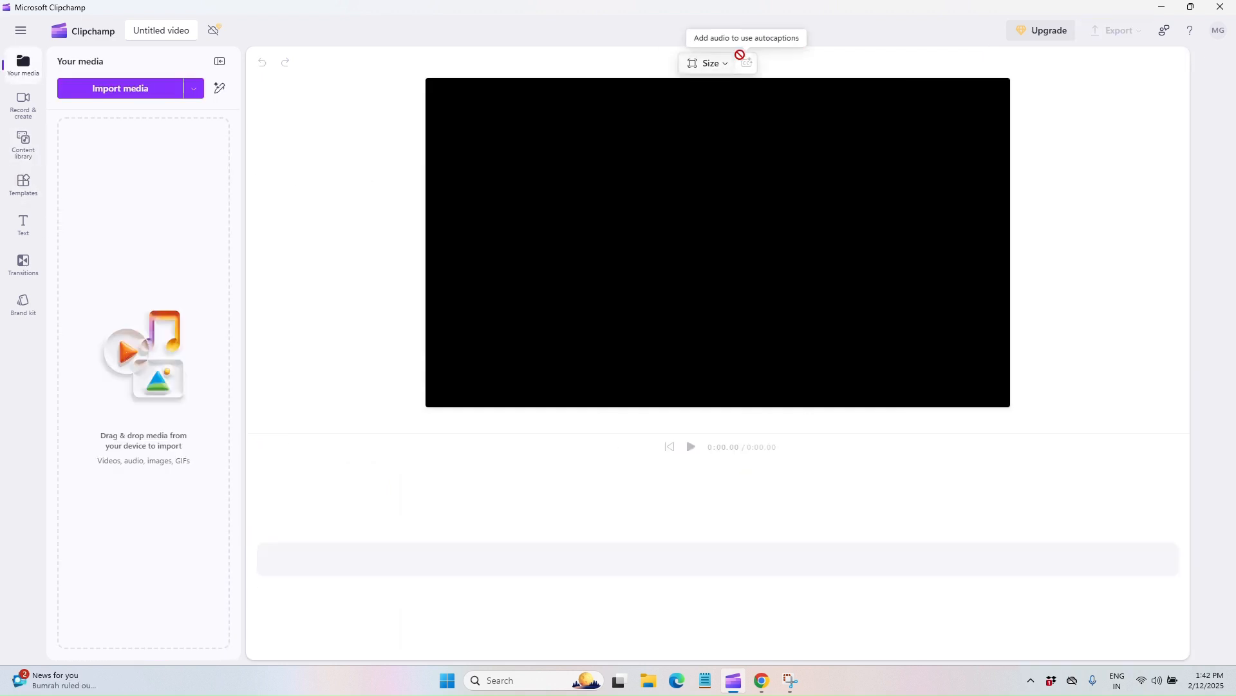
left_click(708, 63)
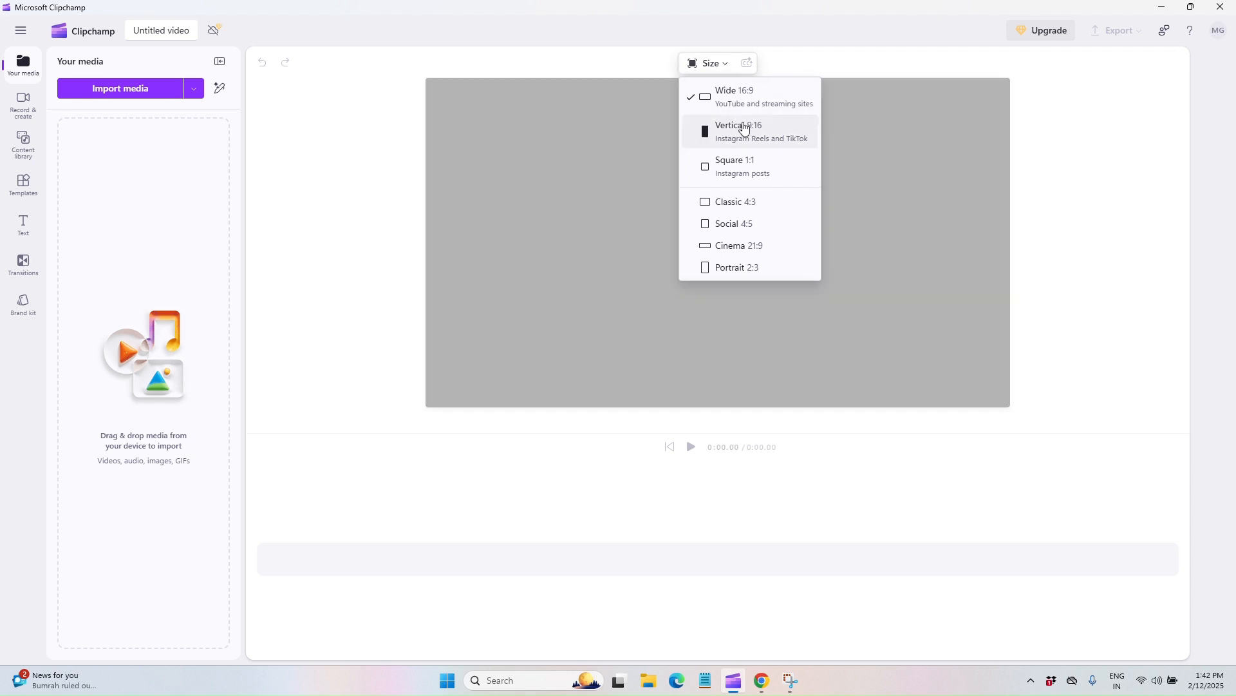
left_click(738, 130)
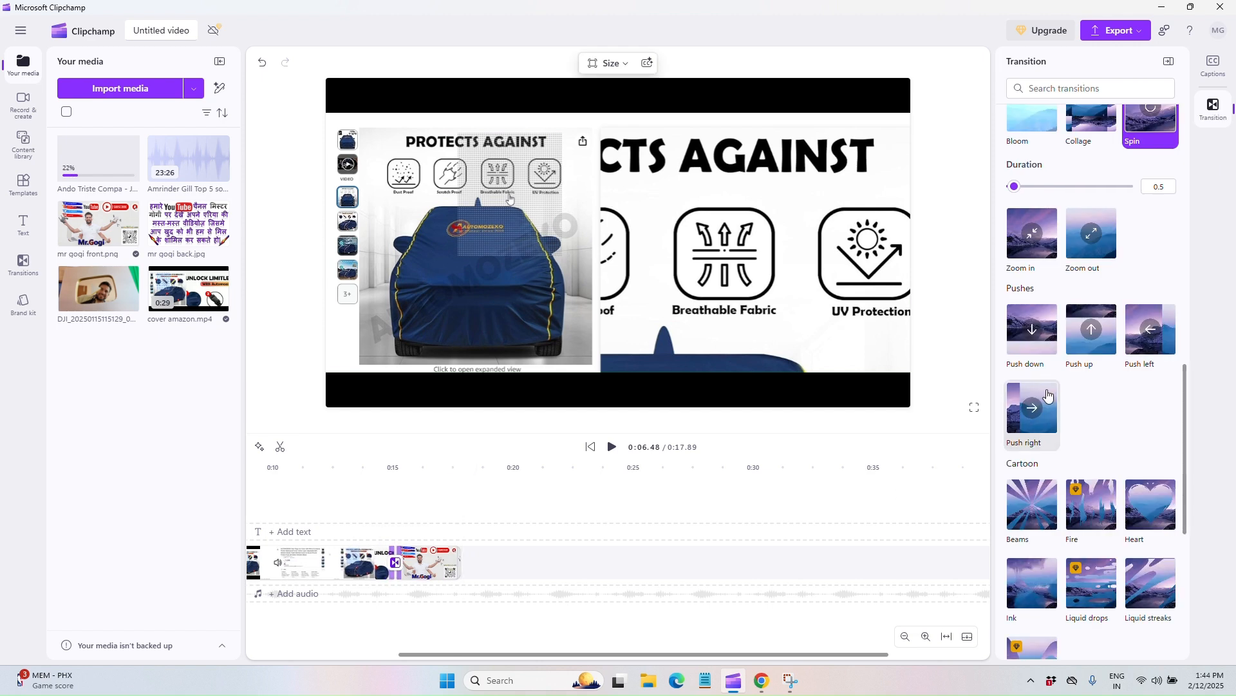
left_click(407, 466)
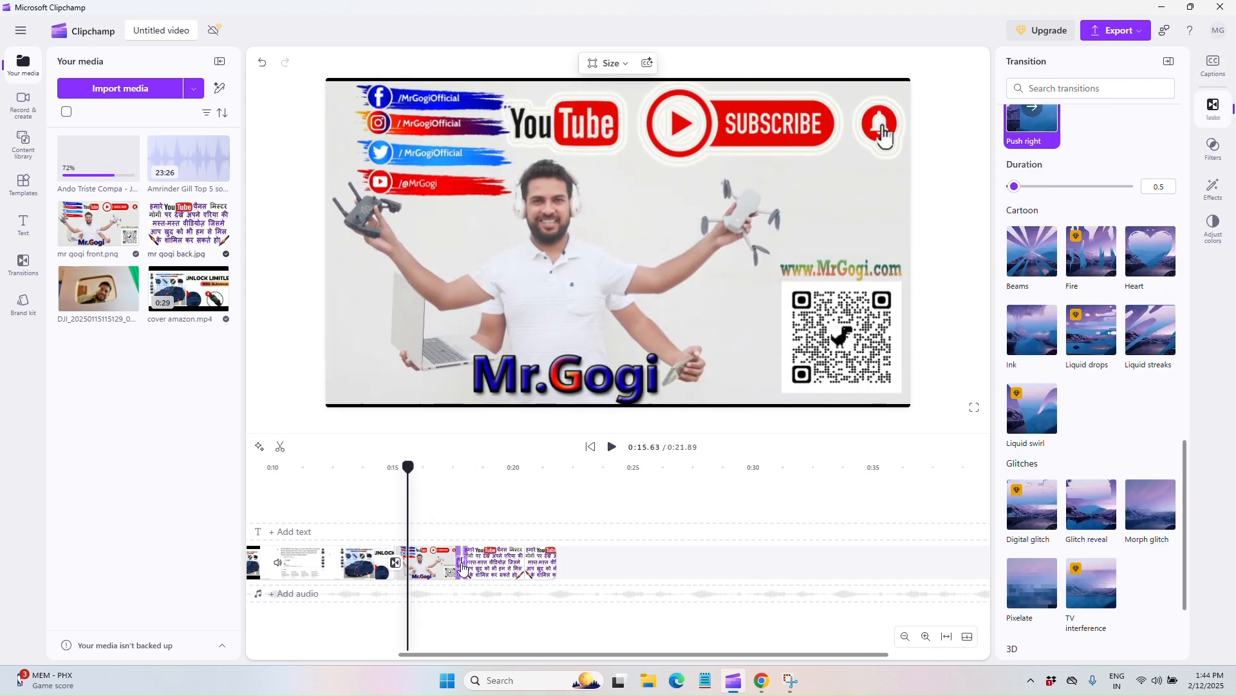
- Remove an unwanted media item and lay the Ando Triste Compa track under the video
left_click(1214, 63)
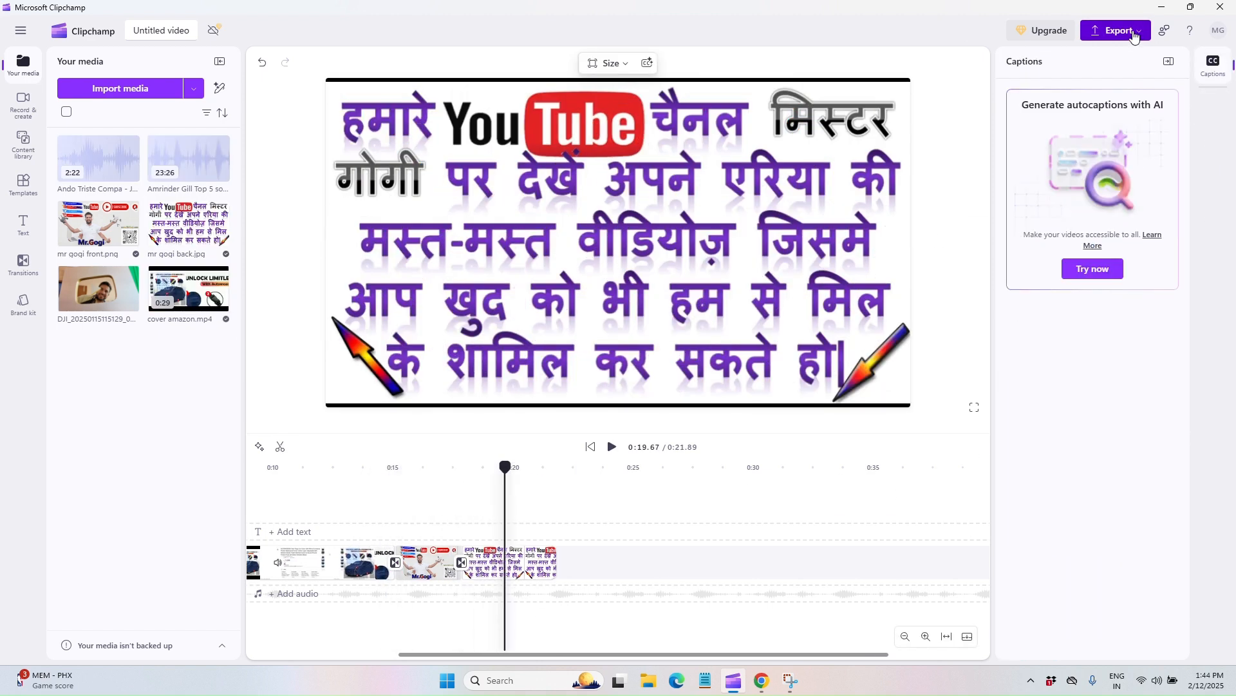
left_click(1115, 30)
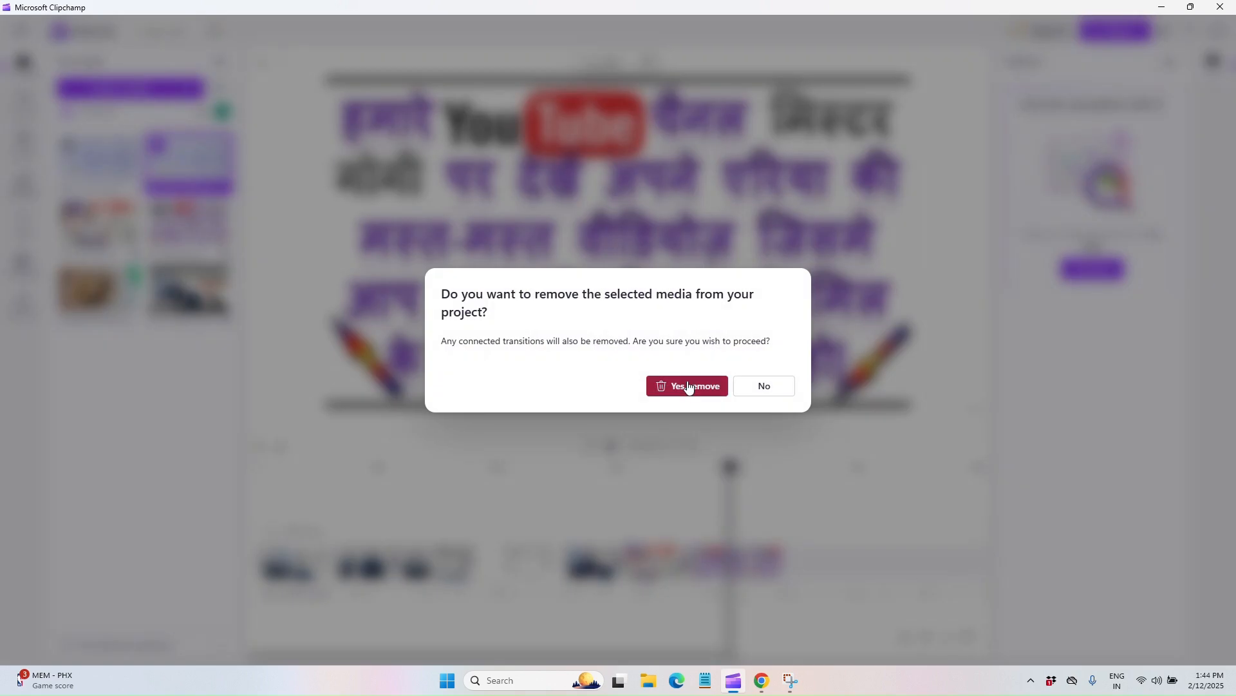
left_click(687, 385)
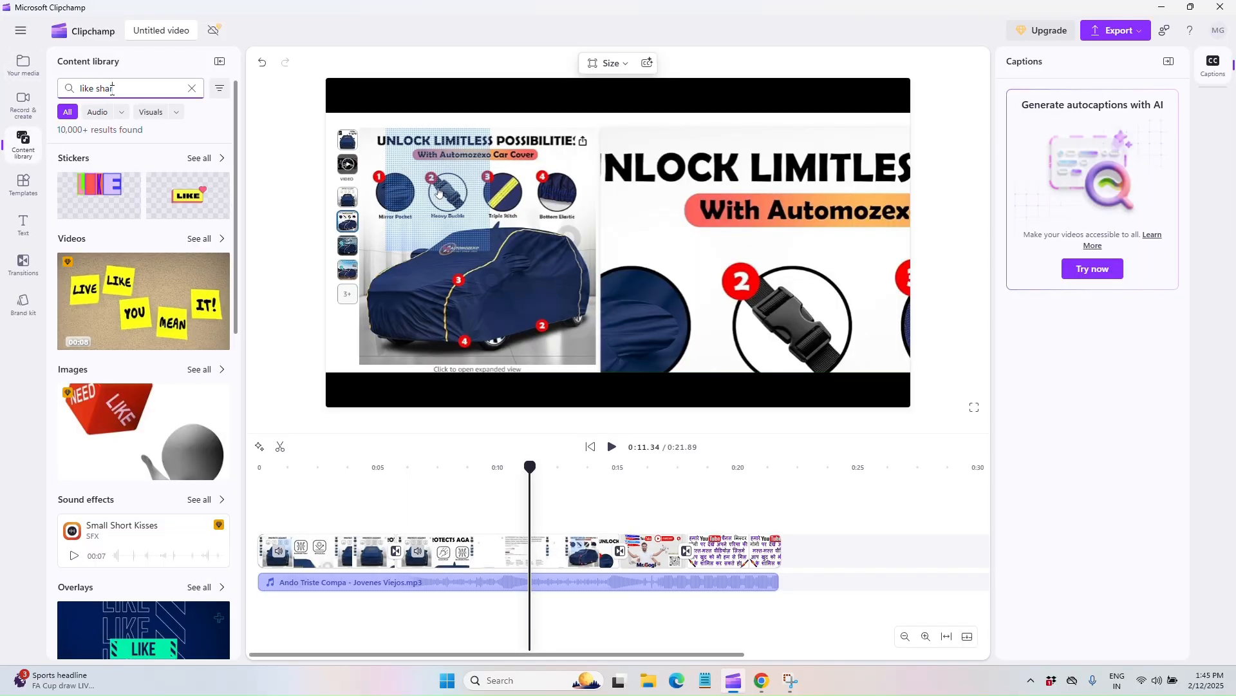
- Overlay the Like & Share GIPHY sticker on the final clip and go to Export
type("re")
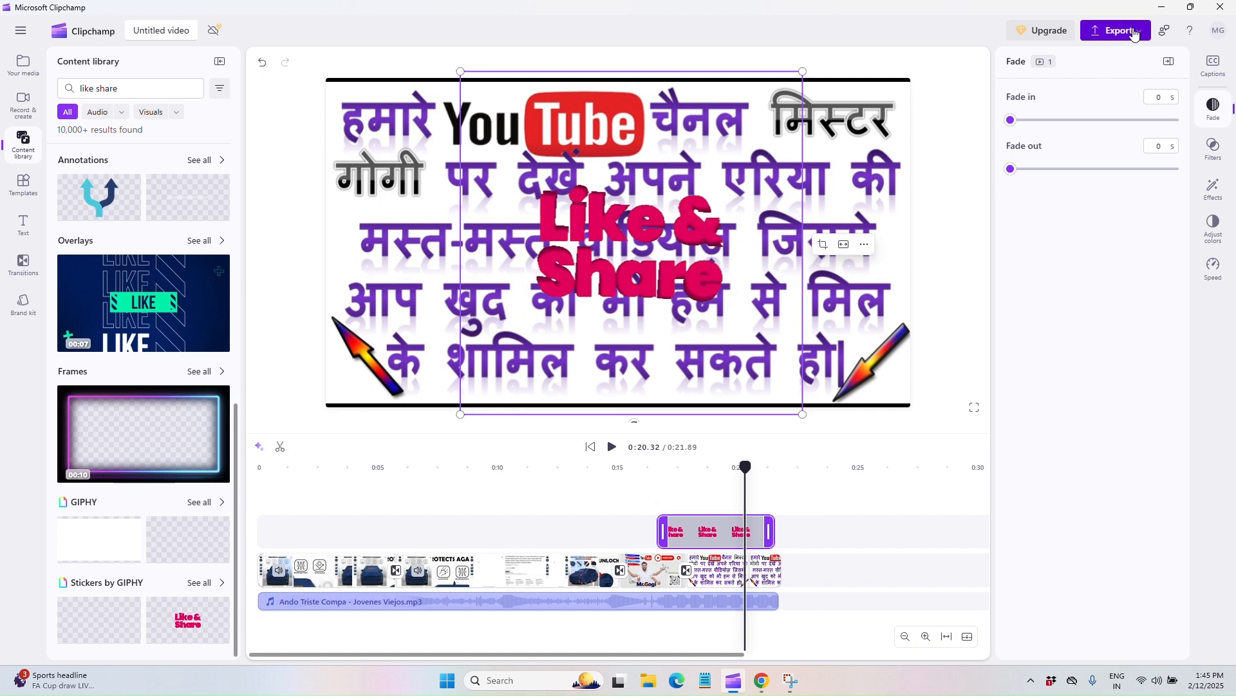
left_click(1116, 30)
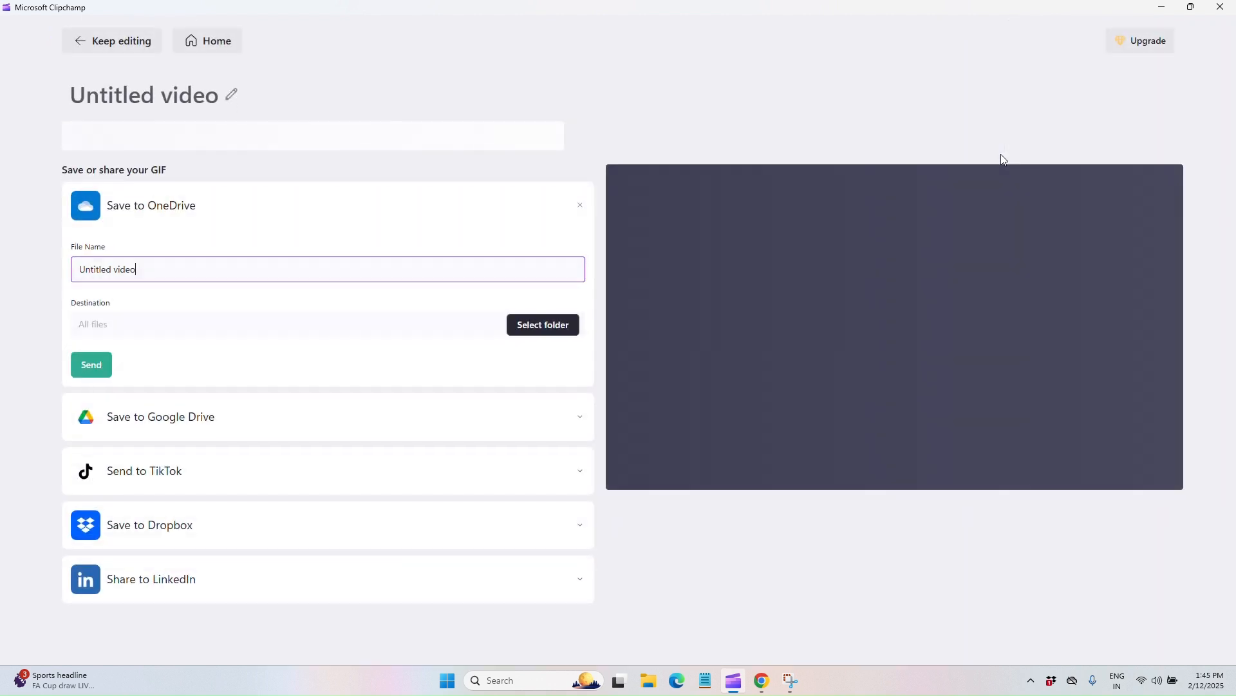